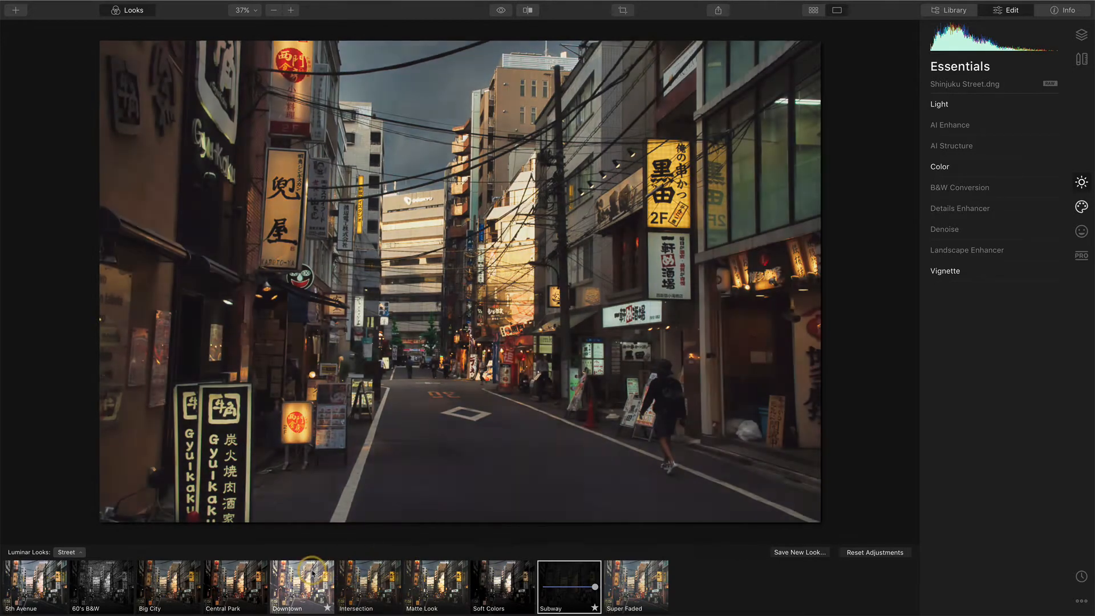
# Apply the Big City Look to the Shinjuku Street photo
pyautogui.click(168, 588)
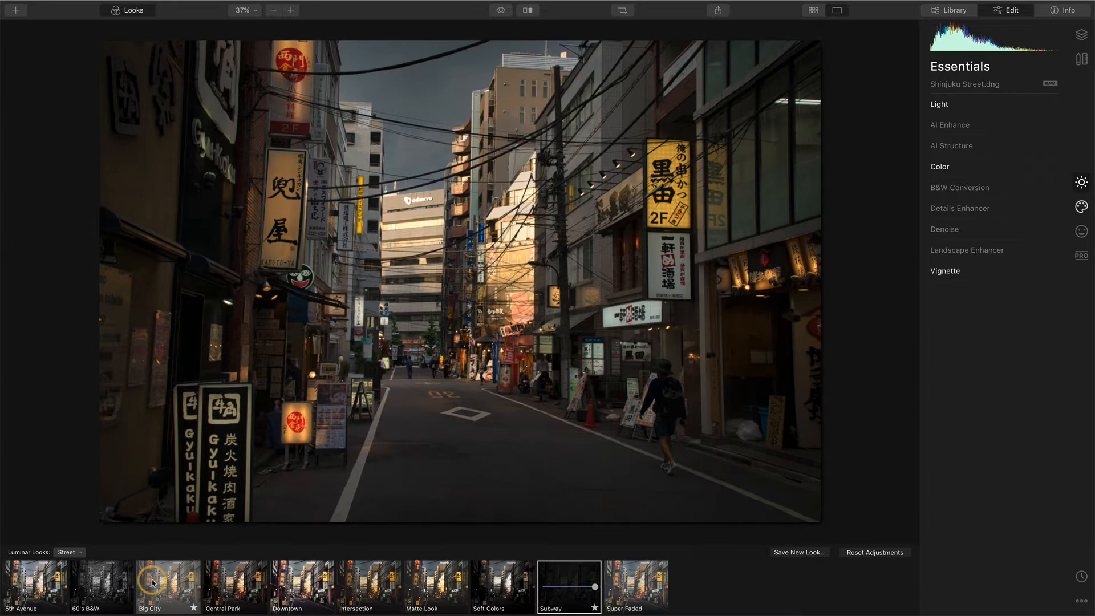
pyautogui.click(166, 585)
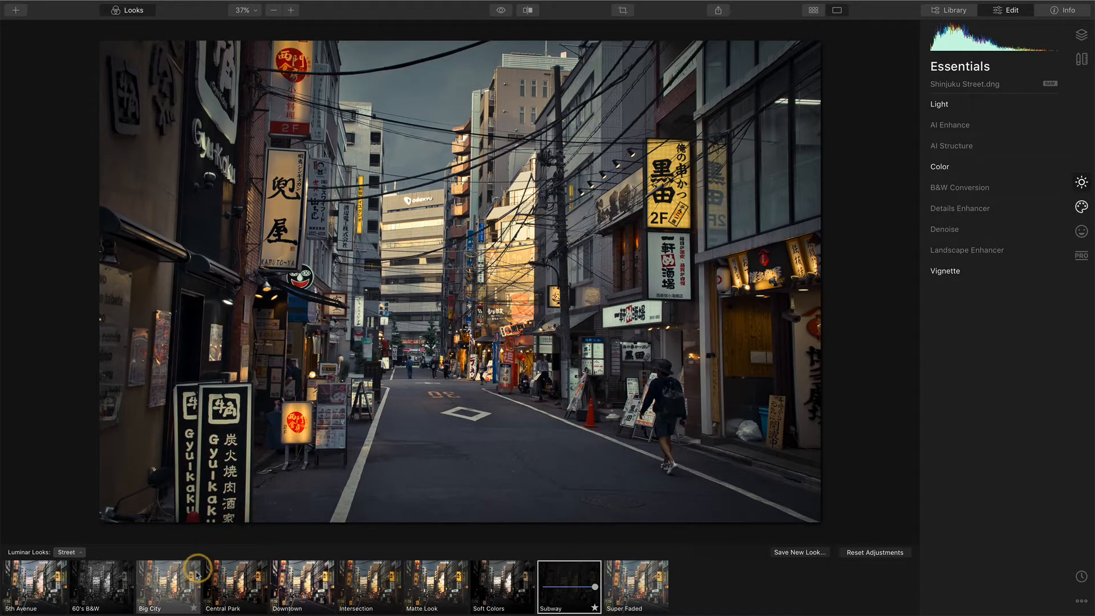
pyautogui.click(168, 586)
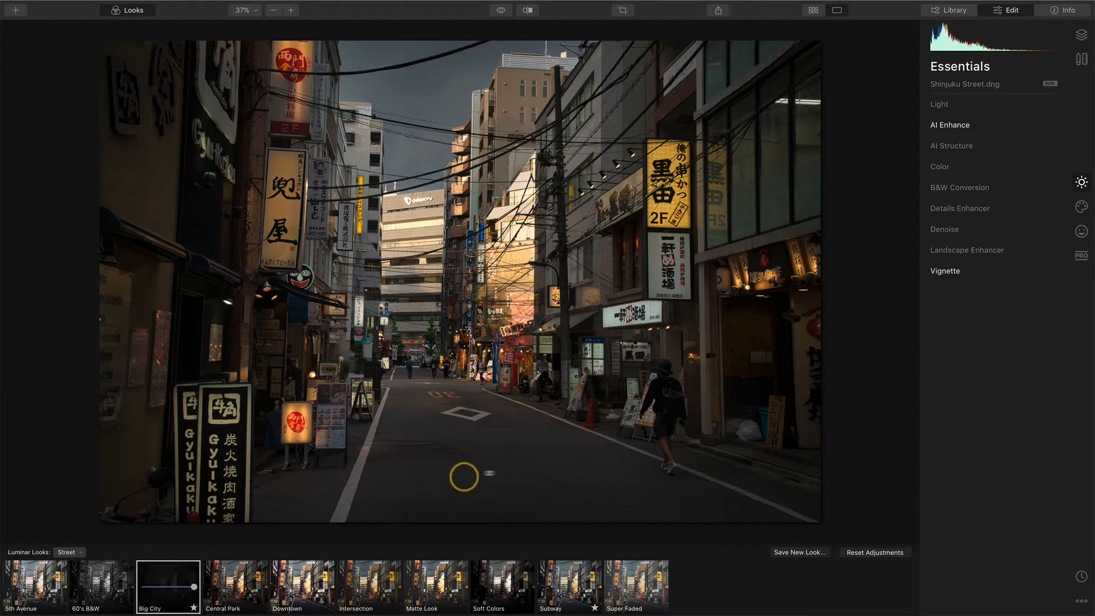
pyautogui.click(569, 585)
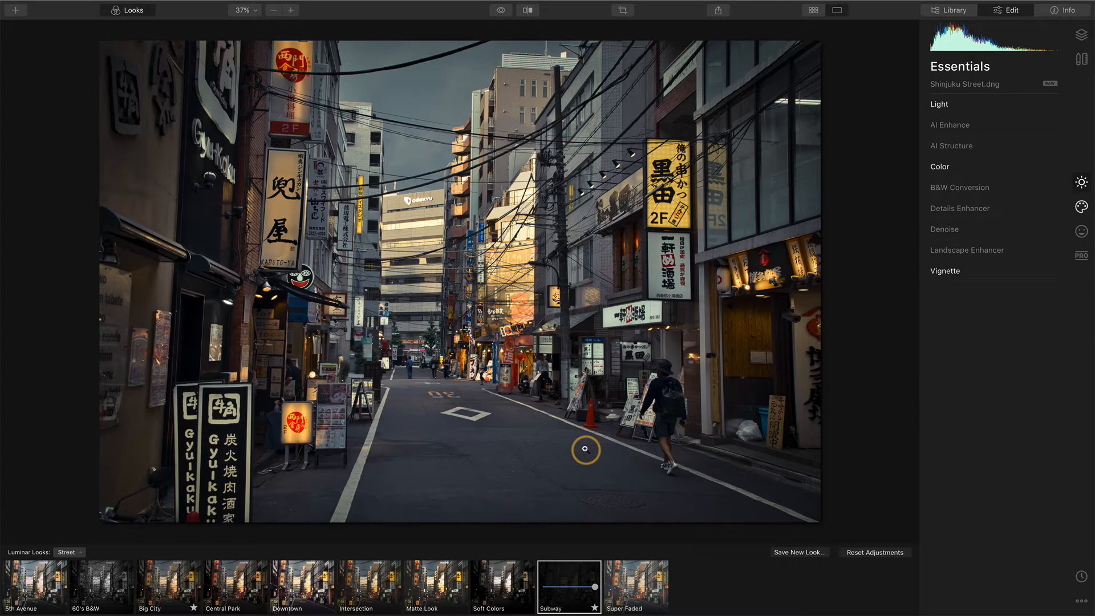
pyautogui.moveTo(571, 541)
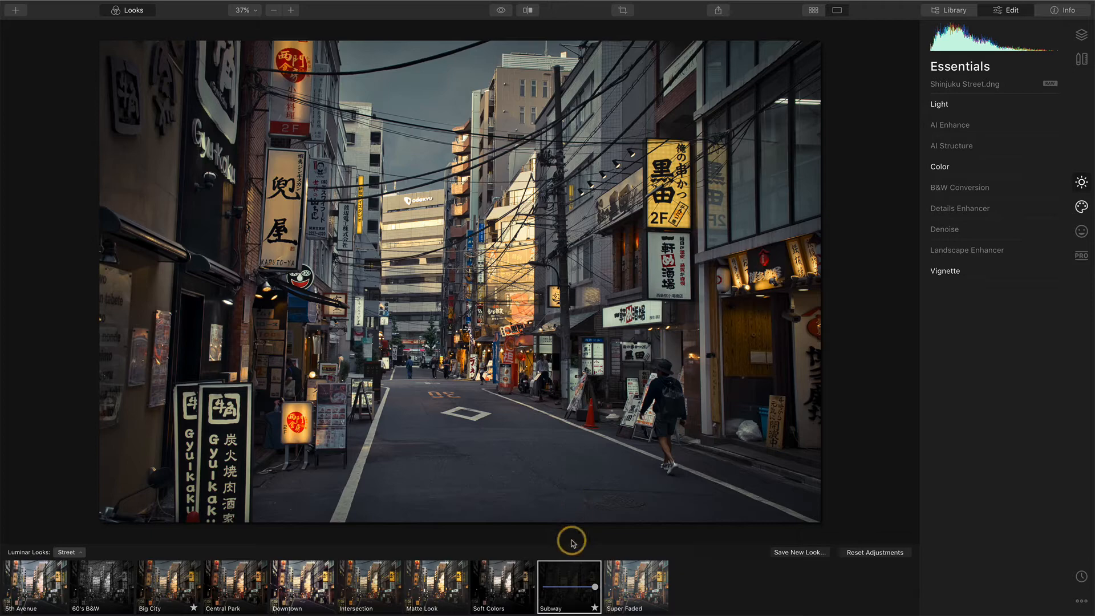
# Add Adjustment Layer 1 above the Shinjuku Street image layer from the Layers panel
pyautogui.click(1081, 54)
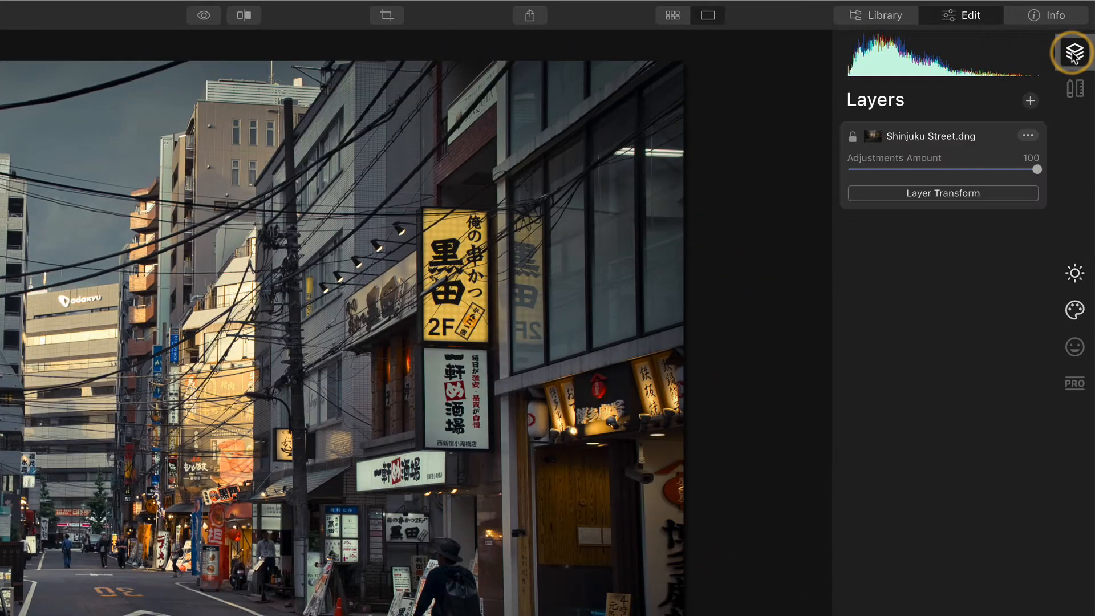
pyautogui.click(1030, 101)
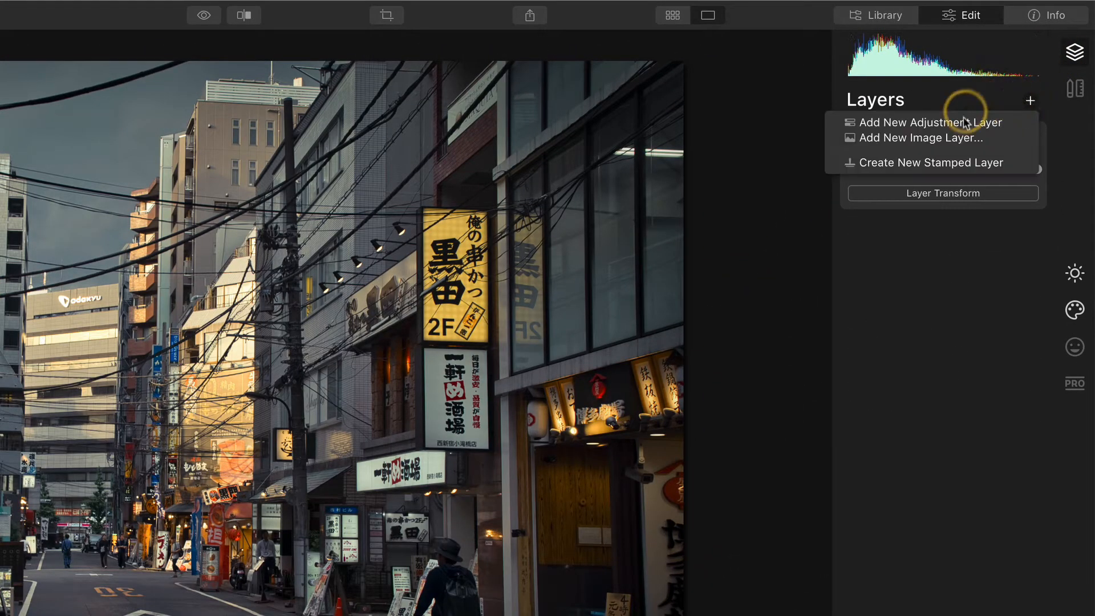
pyautogui.click(923, 122)
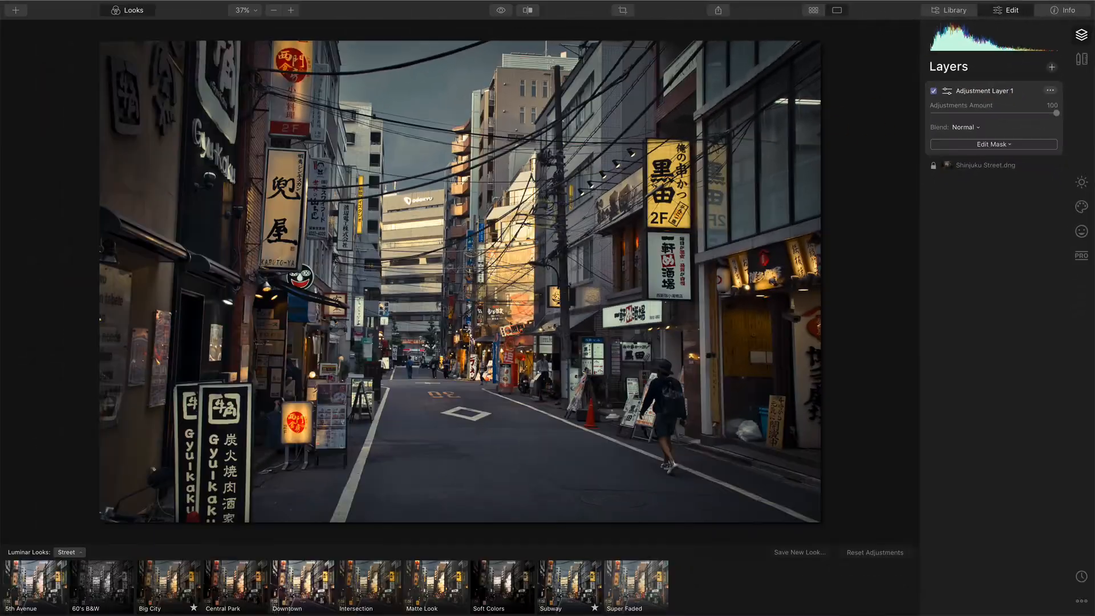
pyautogui.click(168, 585)
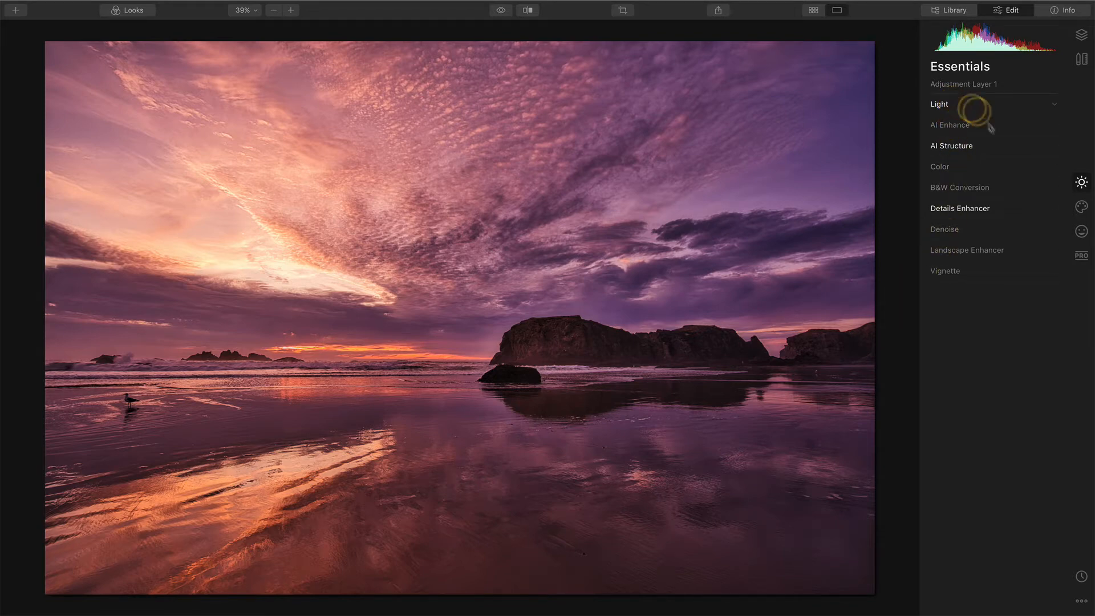
pyautogui.moveTo(999, 208)
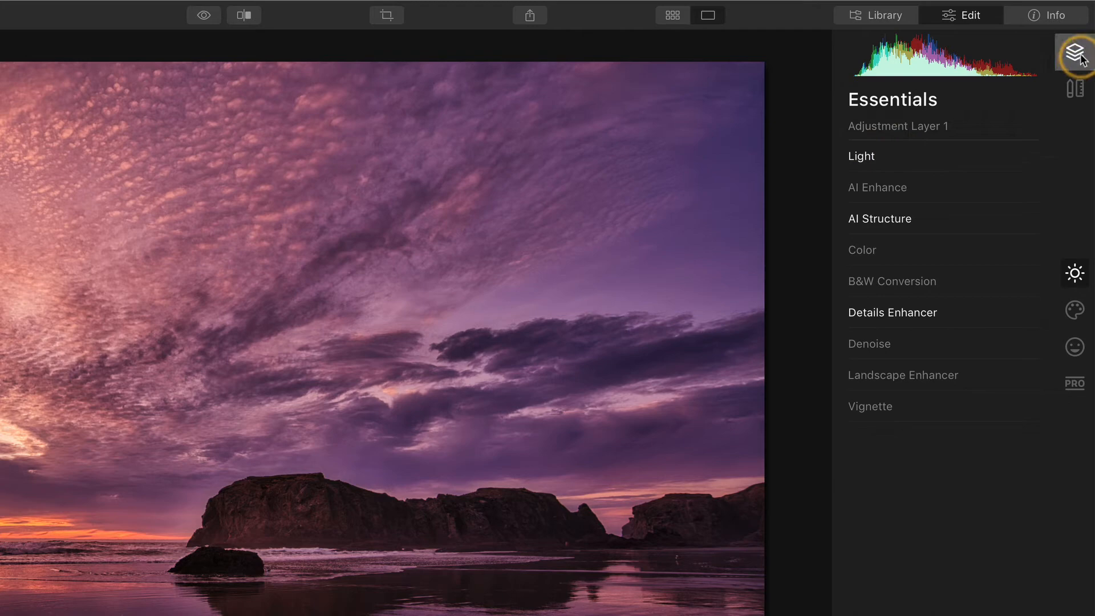
# Show the seascape's layers and toggle Adjustment Layer 1 off and on twice, leaving it enabled
pyautogui.click(1074, 53)
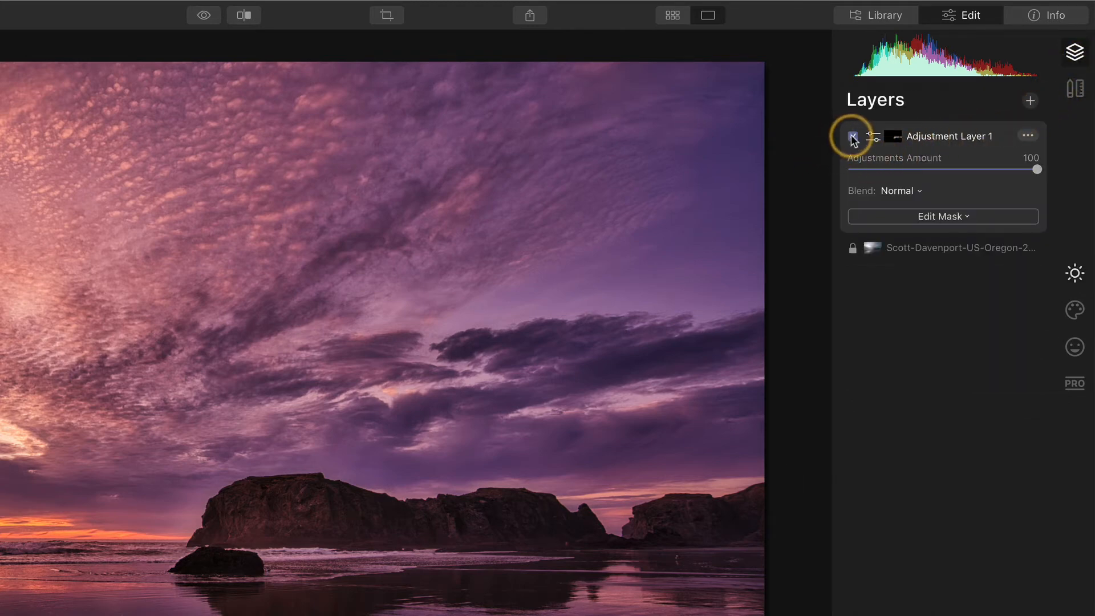
pyautogui.click(852, 136)
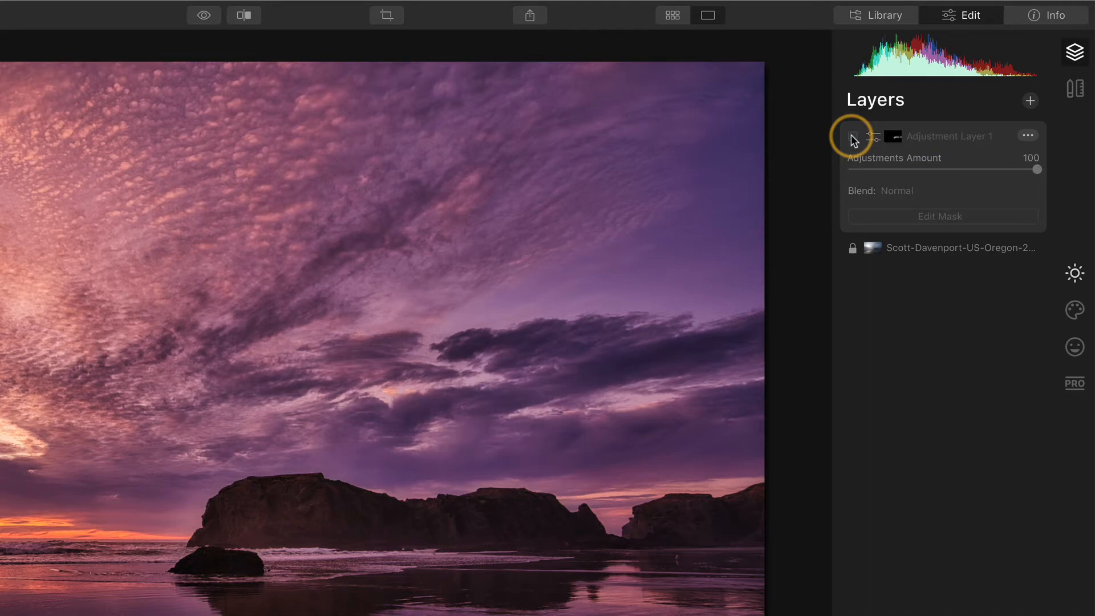
pyautogui.click(853, 136)
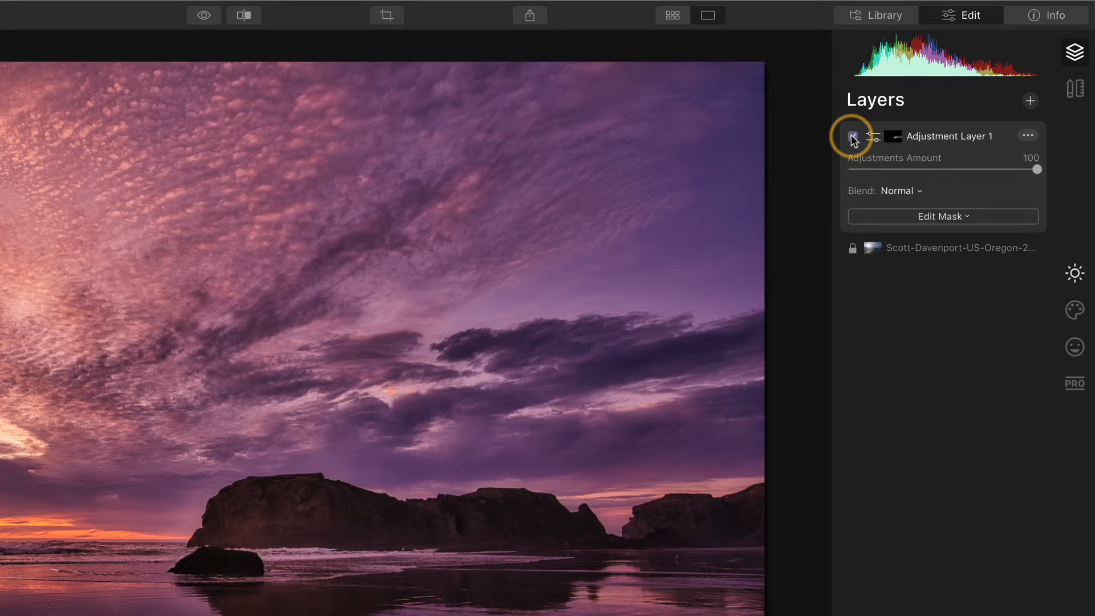
pyautogui.click(853, 136)
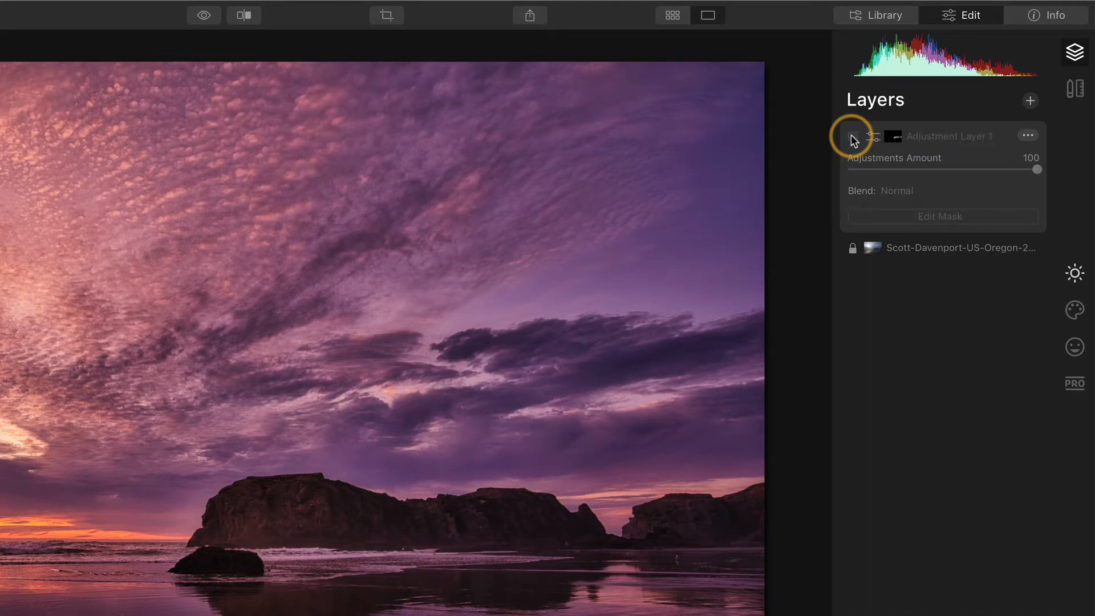
pyautogui.click(852, 136)
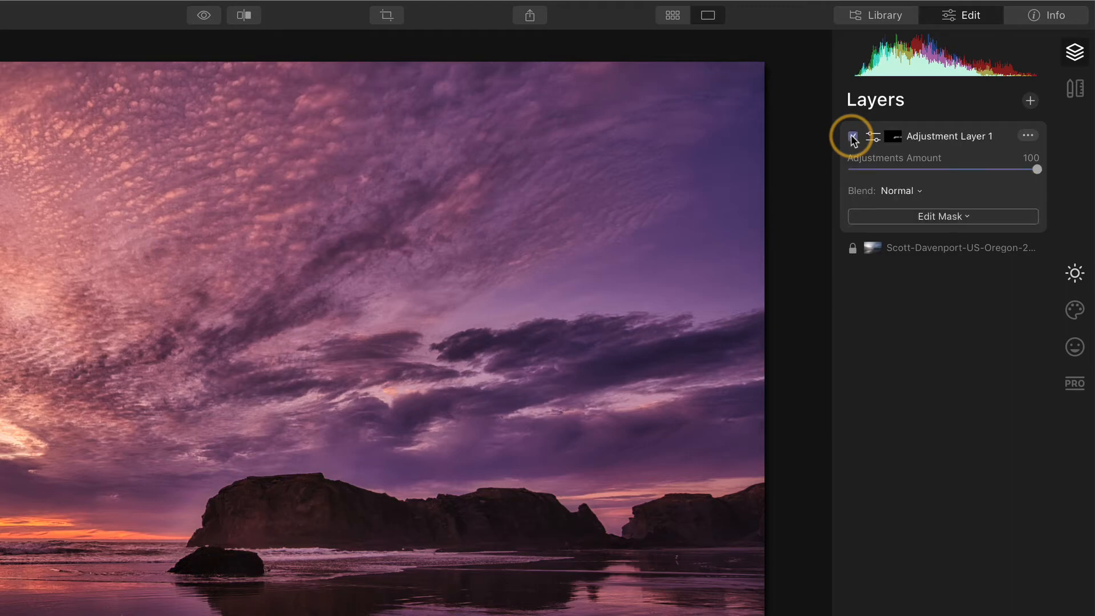